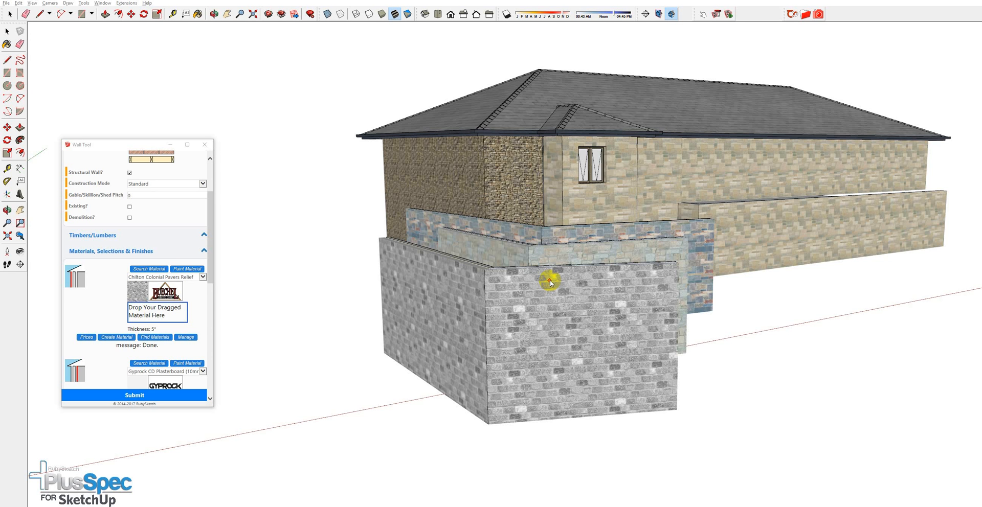
{"action": "mouse_move", "coordinate": [552, 292]}
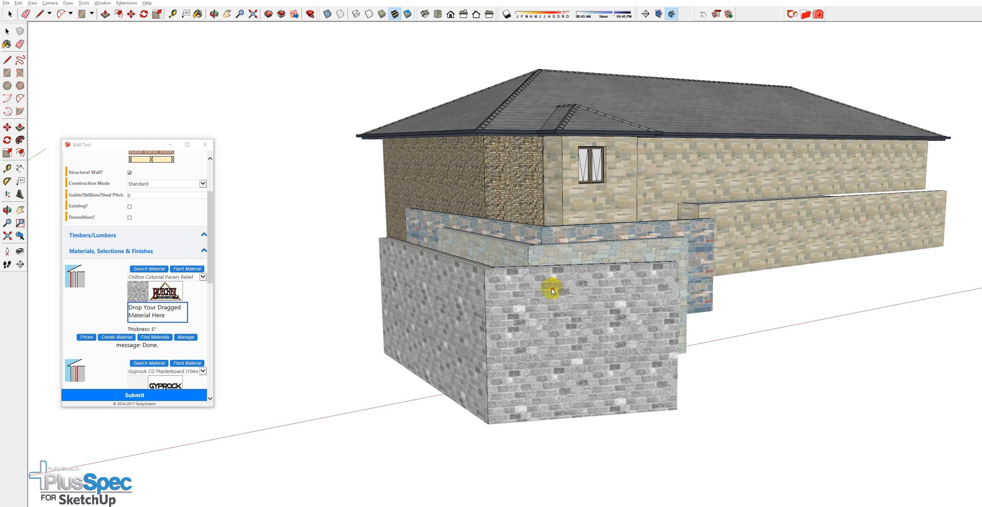
{"action": "mouse_move", "coordinate": [532, 336]}
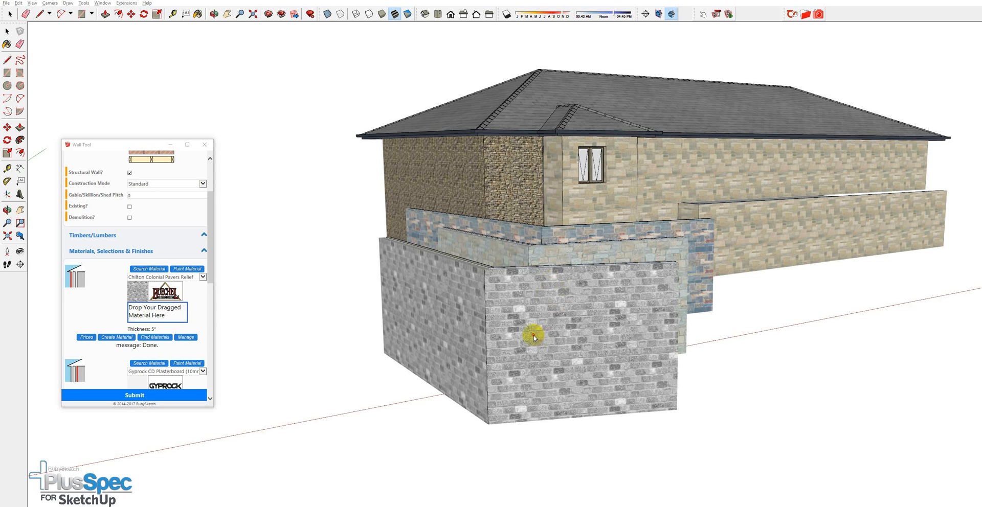
{"action": "mouse_move", "coordinate": [129, 270]}
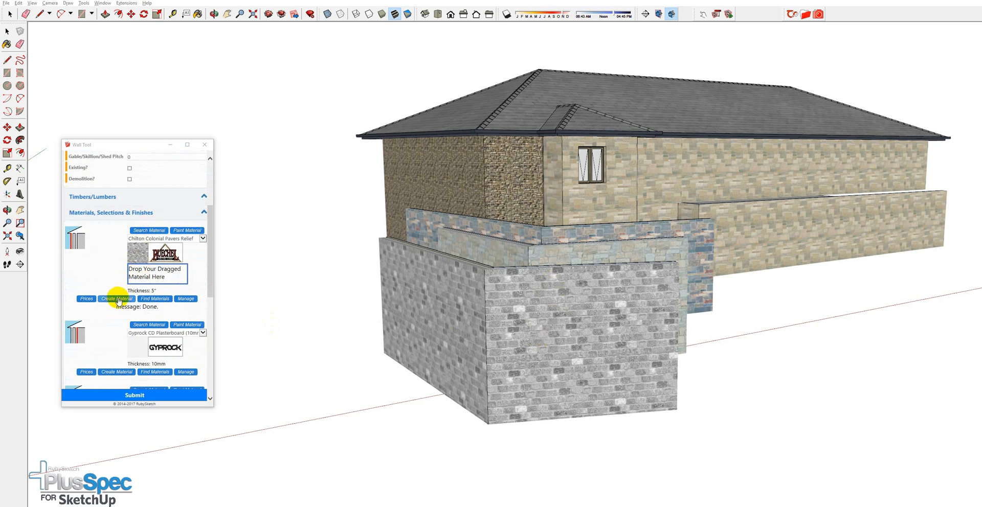
- Upload the Fond du Lac Tailored Blend 50percent Rockfaced Relief texture, accept copyright, and create the material
{"action": "left_click", "coordinate": [116, 298]}
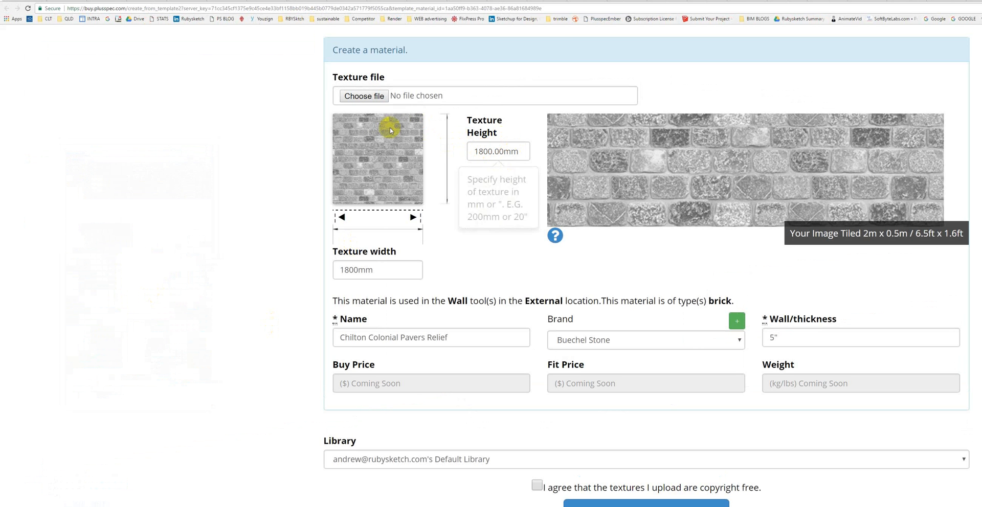
{"action": "mouse_move", "coordinate": [375, 147]}
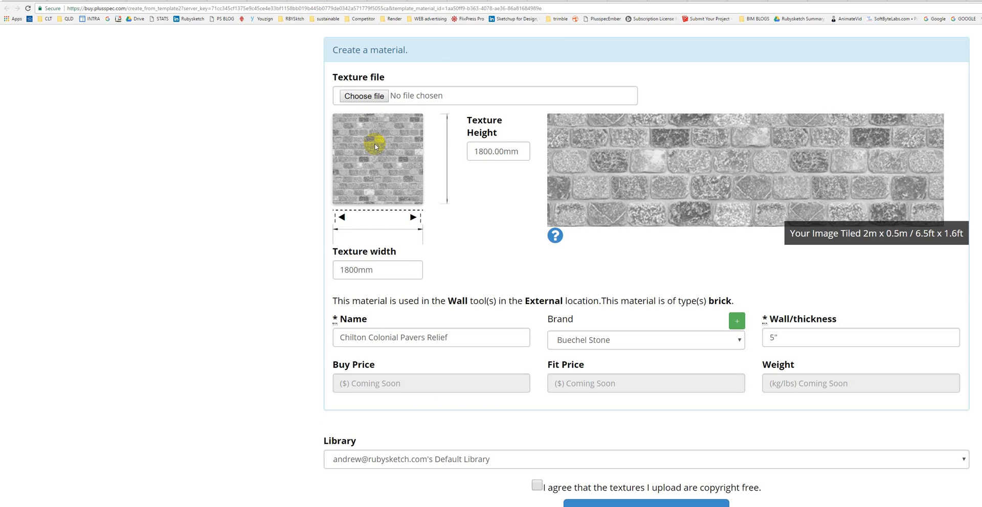
{"action": "mouse_move", "coordinate": [745, 347]}
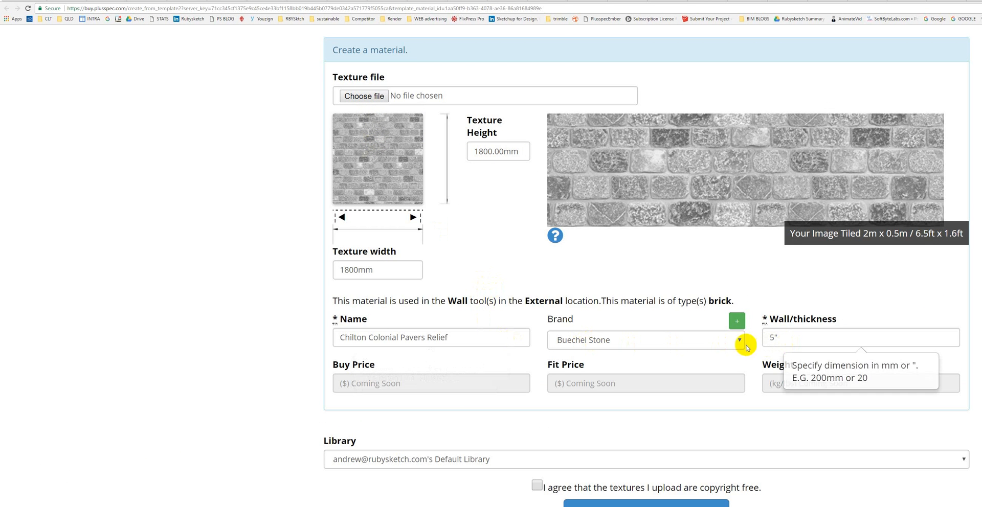
{"action": "mouse_move", "coordinate": [368, 95]}
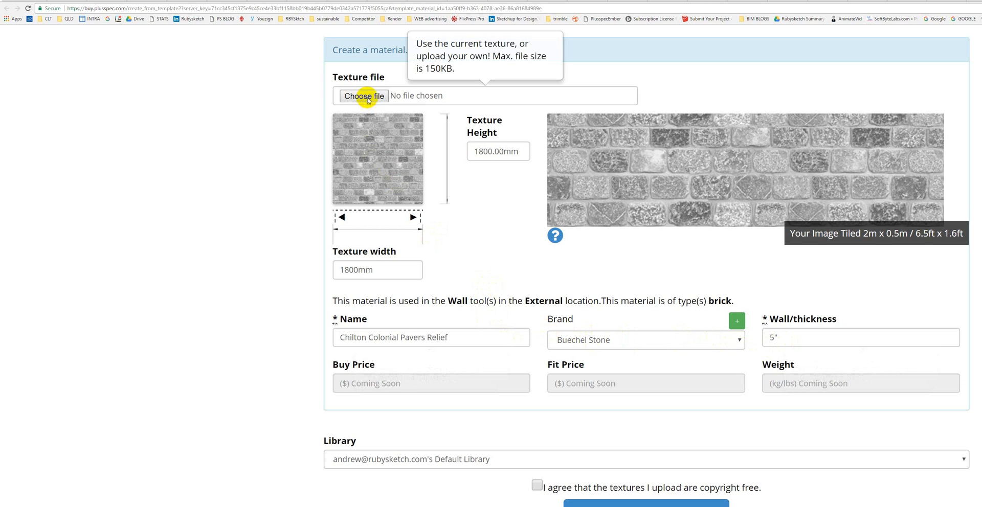
{"action": "left_click", "coordinate": [363, 95]}
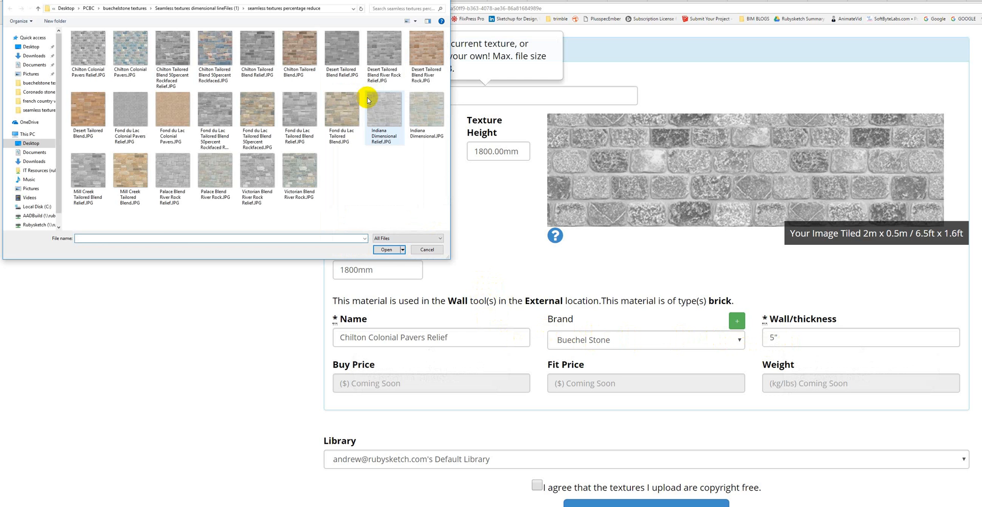
{"action": "mouse_move", "coordinate": [245, 158]}
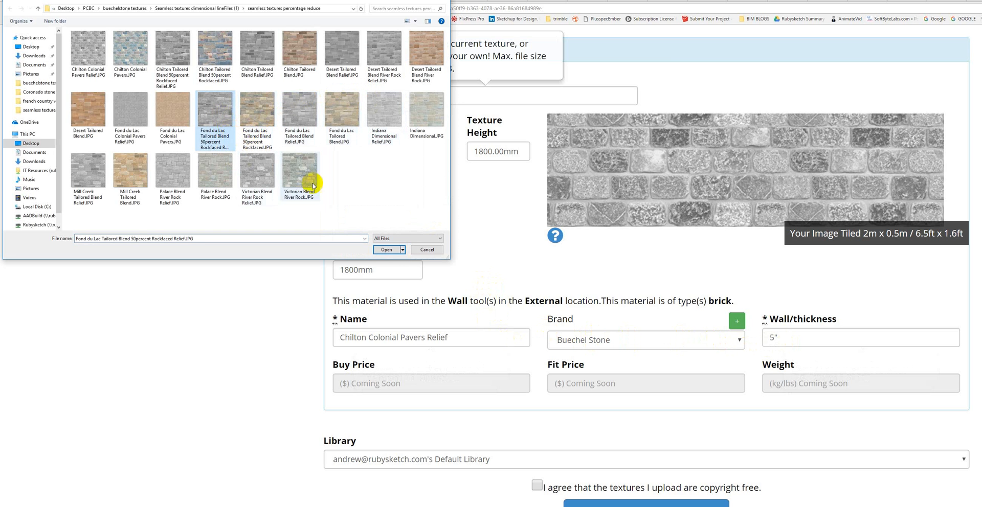
{"action": "left_click", "coordinate": [386, 249]}
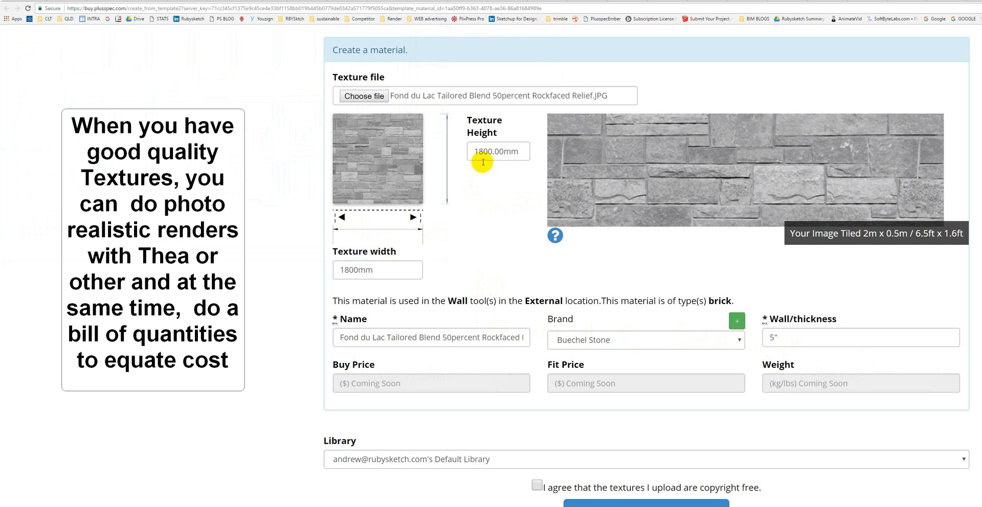
{"action": "mouse_move", "coordinate": [578, 128]}
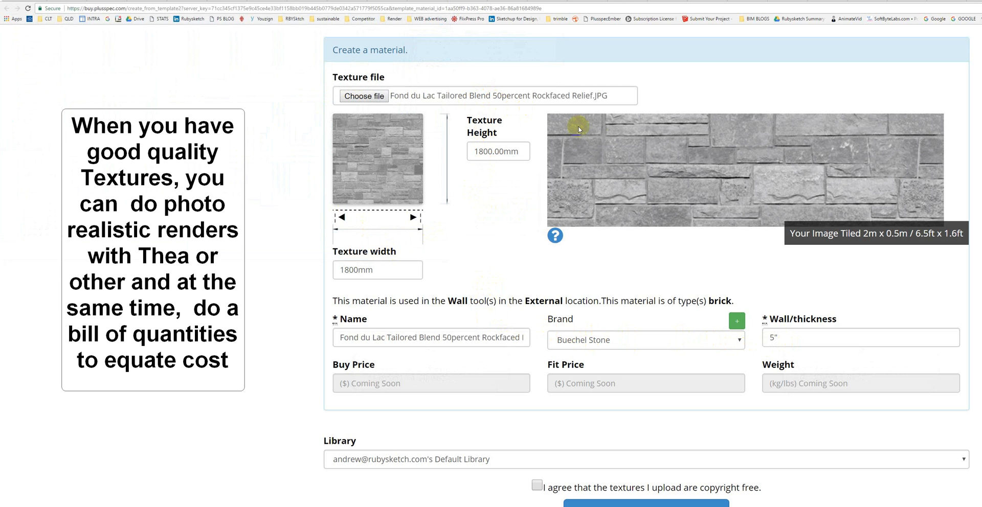
{"action": "mouse_move", "coordinate": [597, 239]}
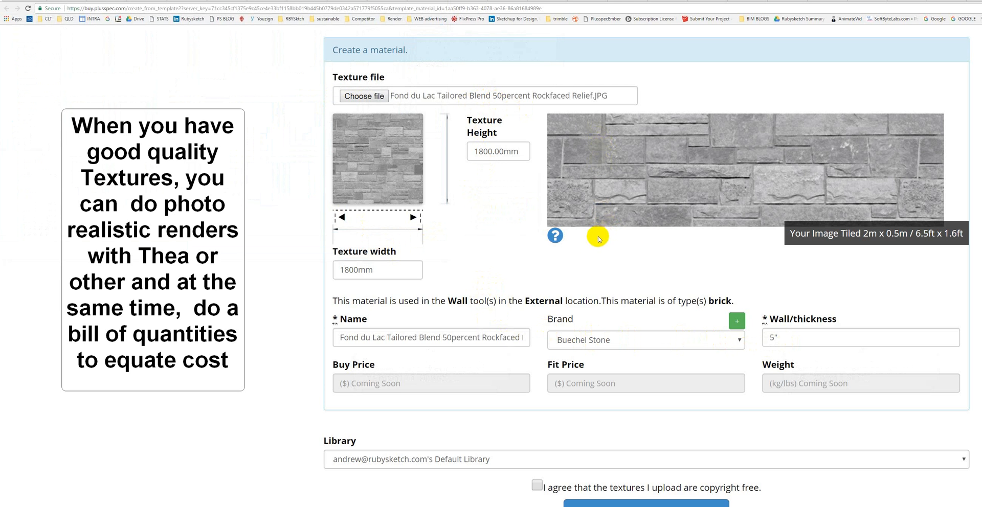
{"action": "mouse_move", "coordinate": [435, 337]}
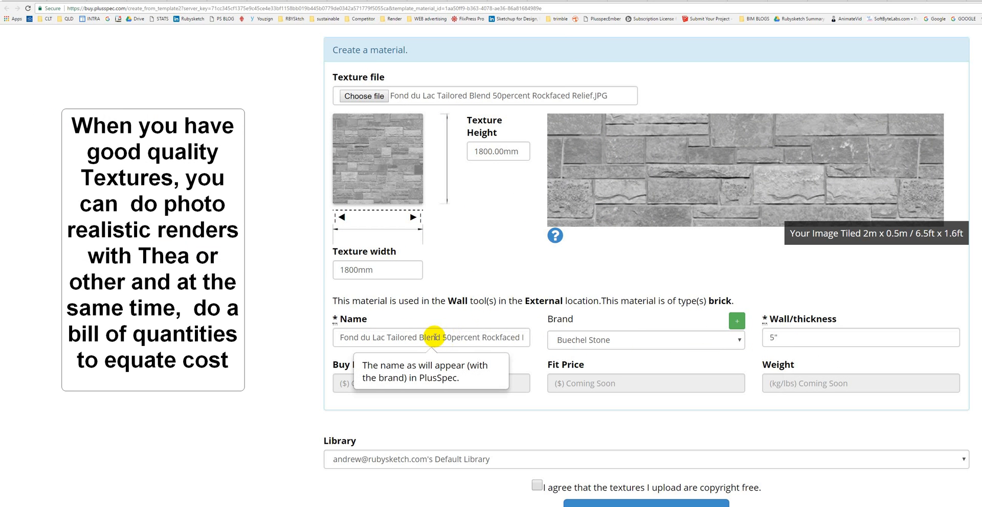
{"action": "mouse_move", "coordinate": [705, 345]}
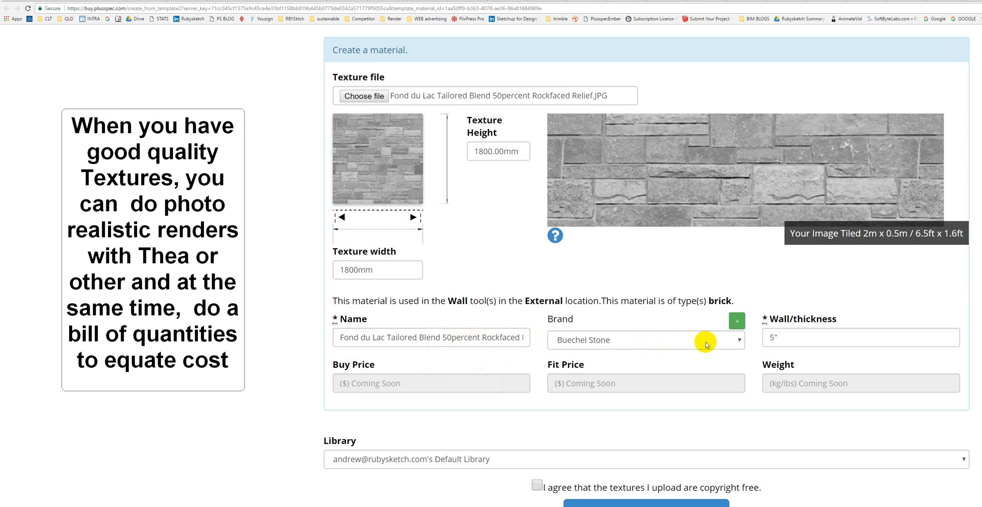
{"action": "mouse_move", "coordinate": [740, 343]}
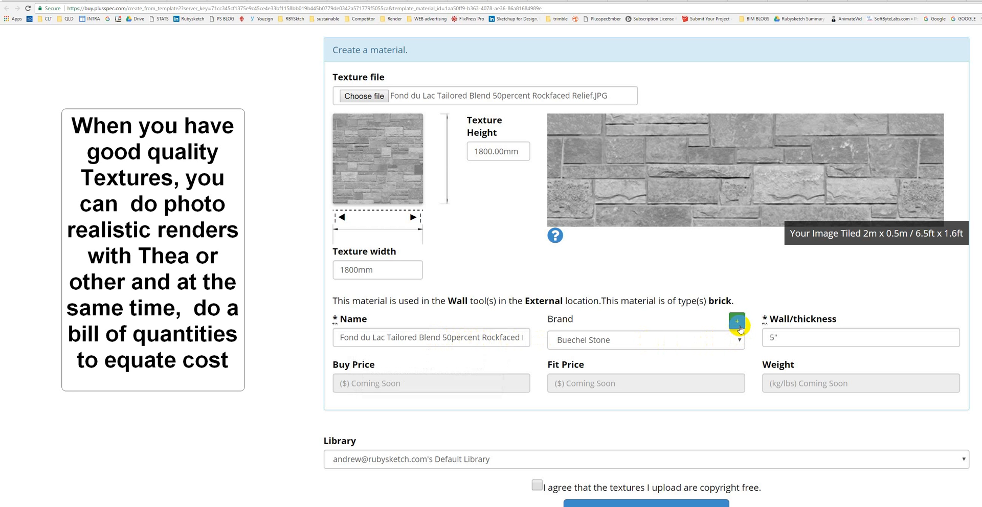
{"action": "mouse_move", "coordinate": [750, 365]}
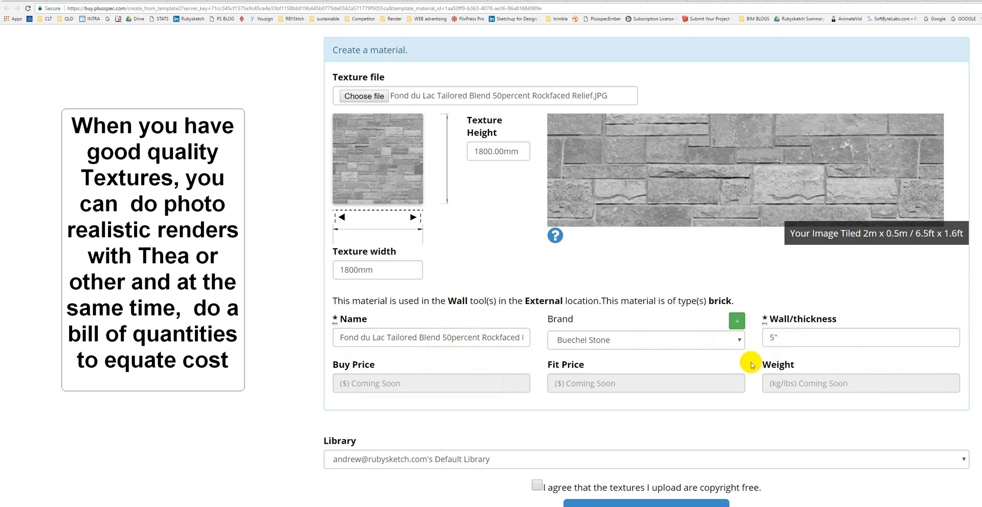
{"action": "mouse_move", "coordinate": [568, 454]}
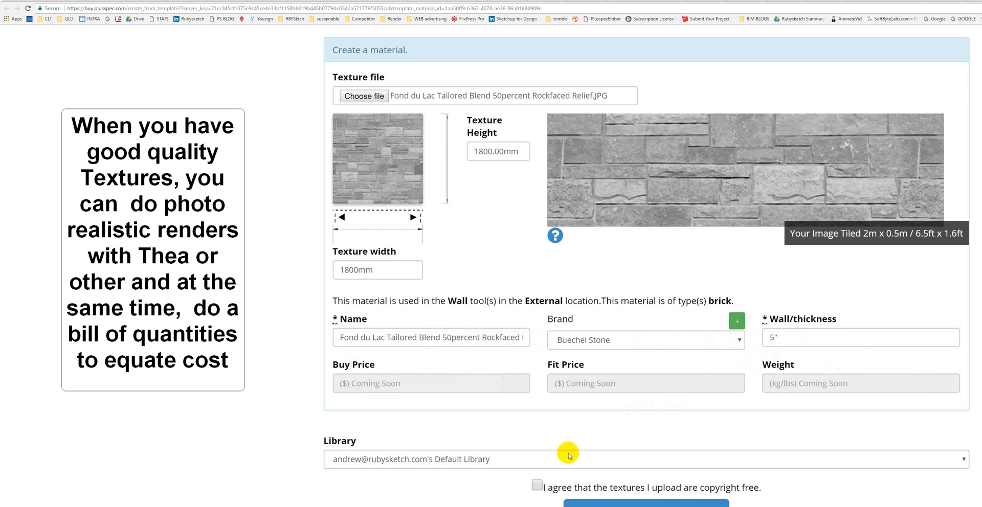
{"action": "left_click", "coordinate": [537, 487]}
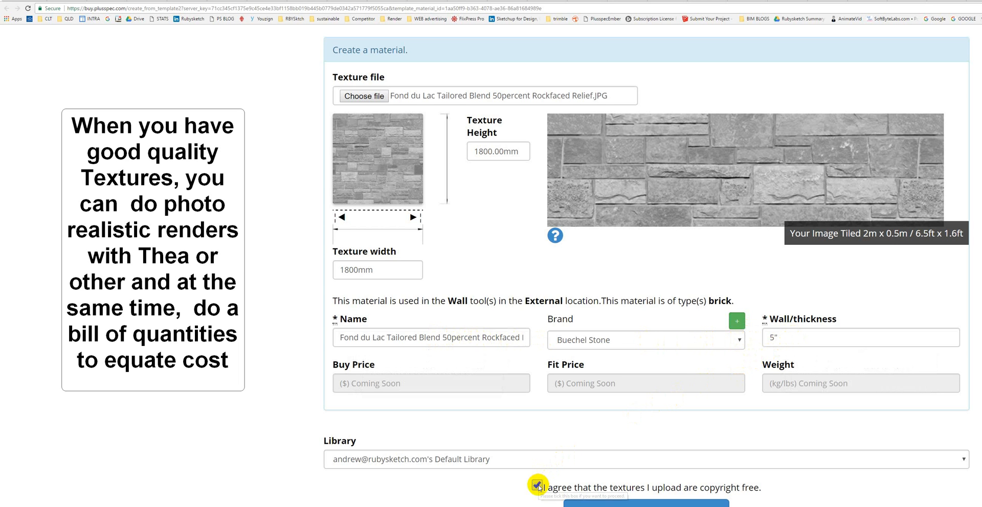
{"action": "left_click", "coordinate": [536, 488]}
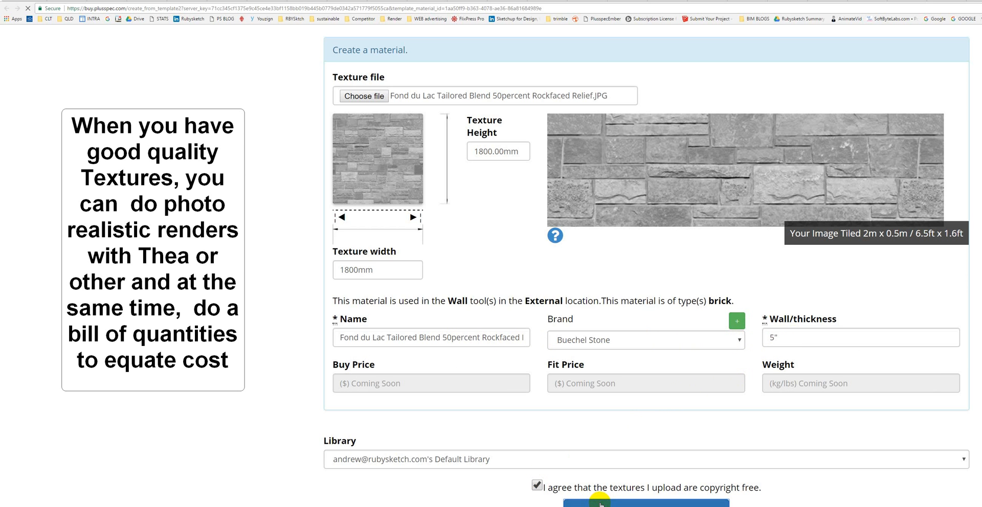
{"action": "scroll", "scroll_direction": "down", "scroll_amount": 3}
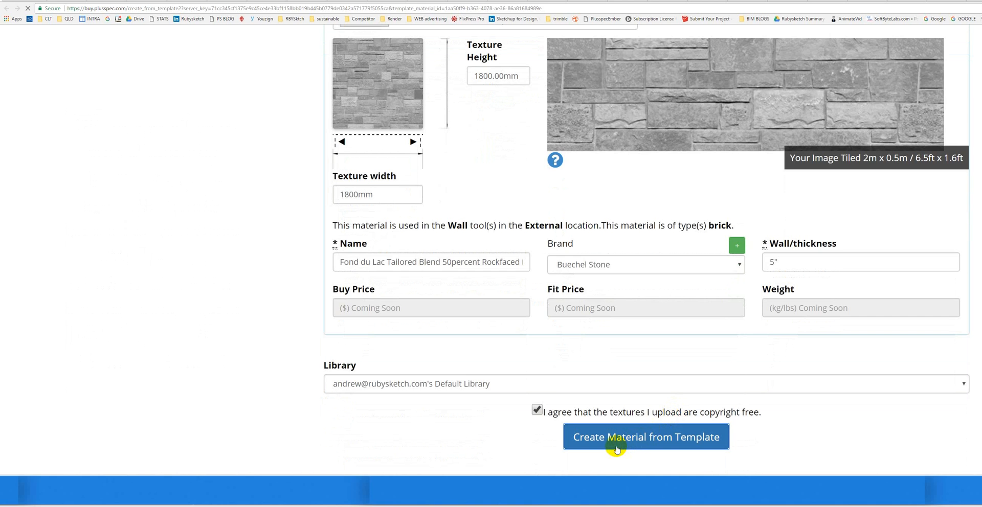
{"action": "left_click", "coordinate": [644, 438]}
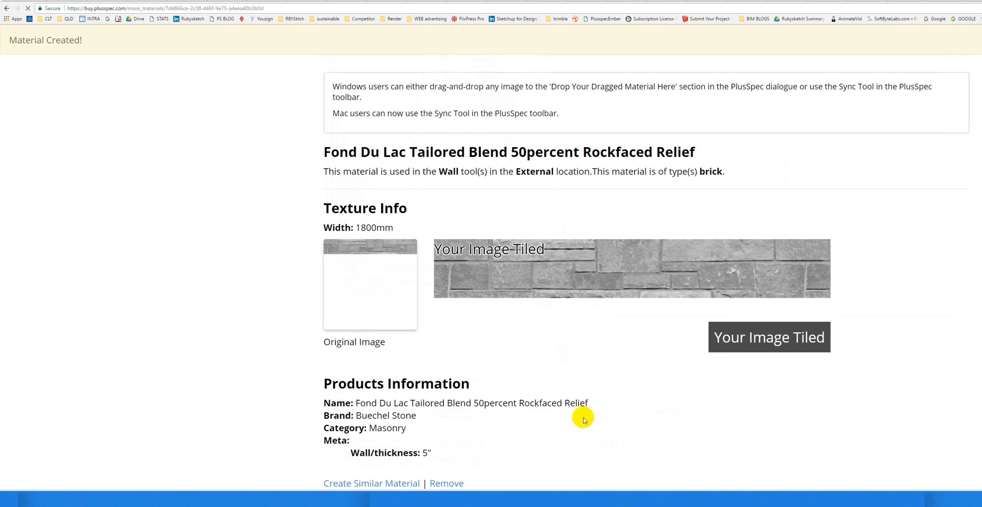
- Scroll the new Fond Du Lac material page to its Products Information and Create Similar Material link
{"action": "scroll", "scroll_direction": "down", "scroll_amount": 3}
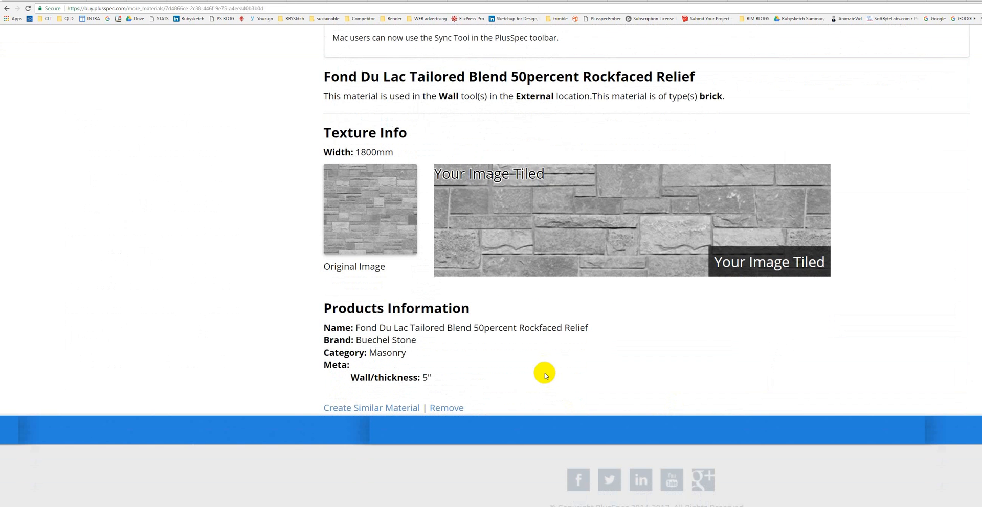
{"action": "mouse_move", "coordinate": [398, 212]}
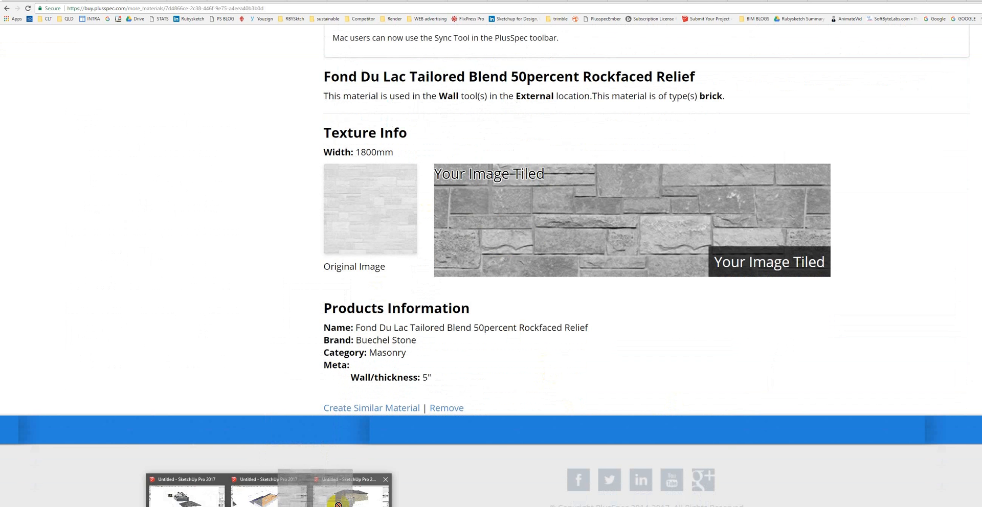
{"action": "left_click", "coordinate": [346, 488]}
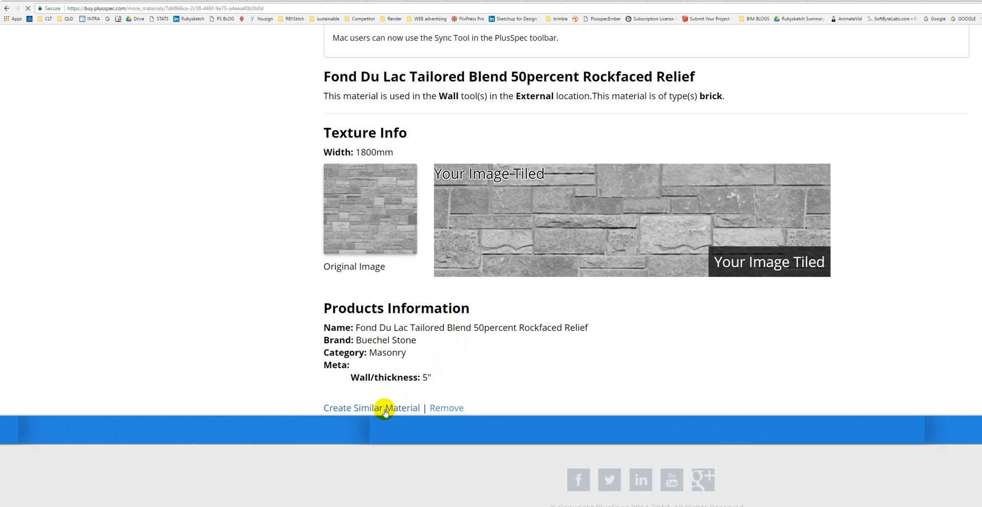
- Create a similar material from Fond du Lac Colonial Pavers.JPG with copyright agreed
{"action": "left_click", "coordinate": [371, 407]}
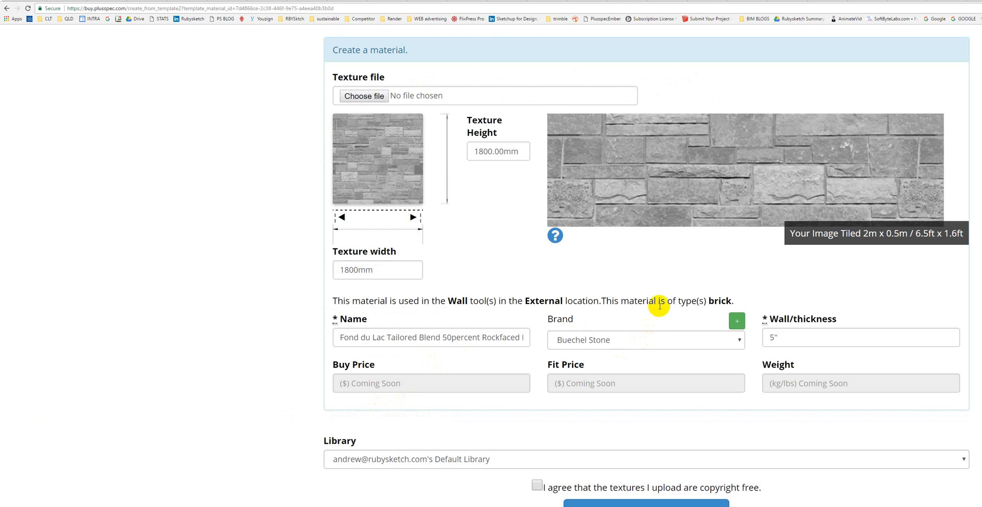
{"action": "mouse_move", "coordinate": [660, 303]}
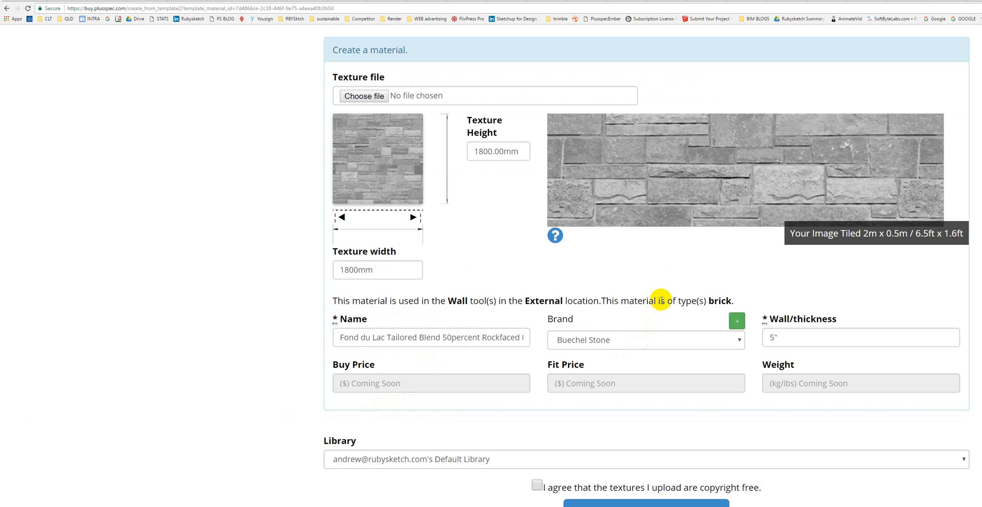
{"action": "mouse_move", "coordinate": [364, 96]}
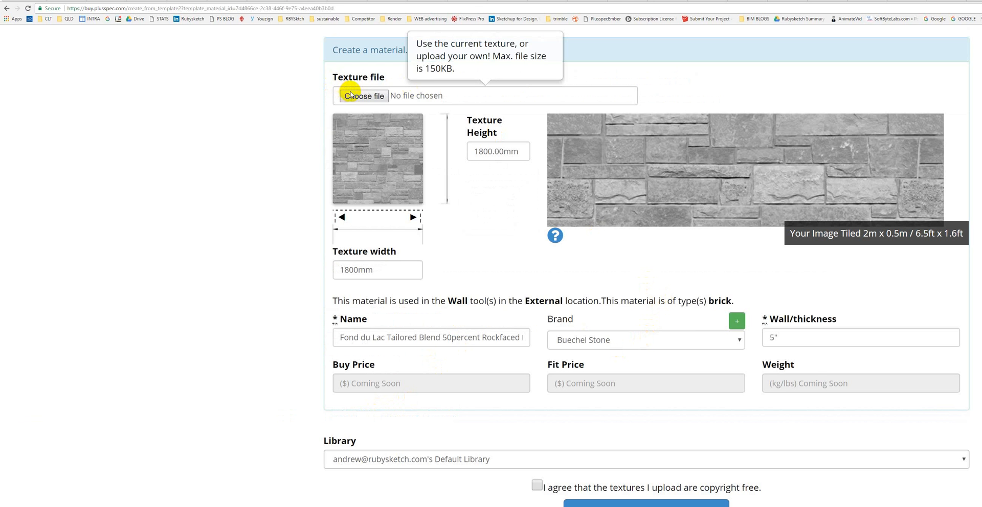
{"action": "left_click", "coordinate": [363, 96]}
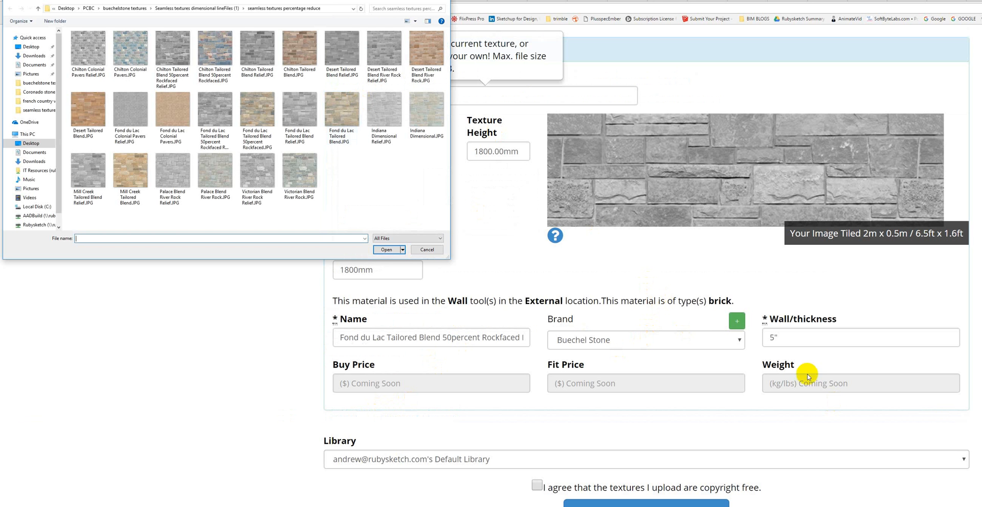
{"action": "mouse_move", "coordinate": [787, 345]}
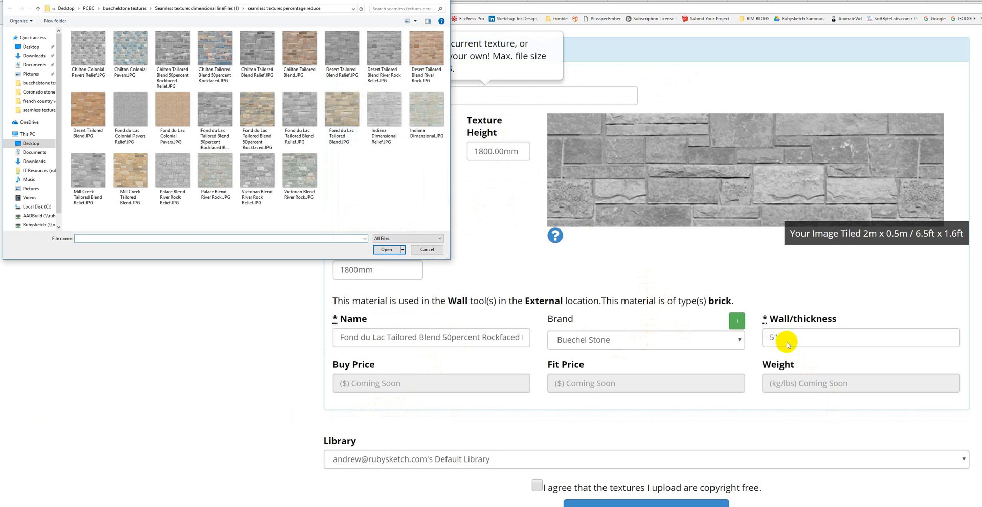
{"action": "mouse_move", "coordinate": [538, 242]}
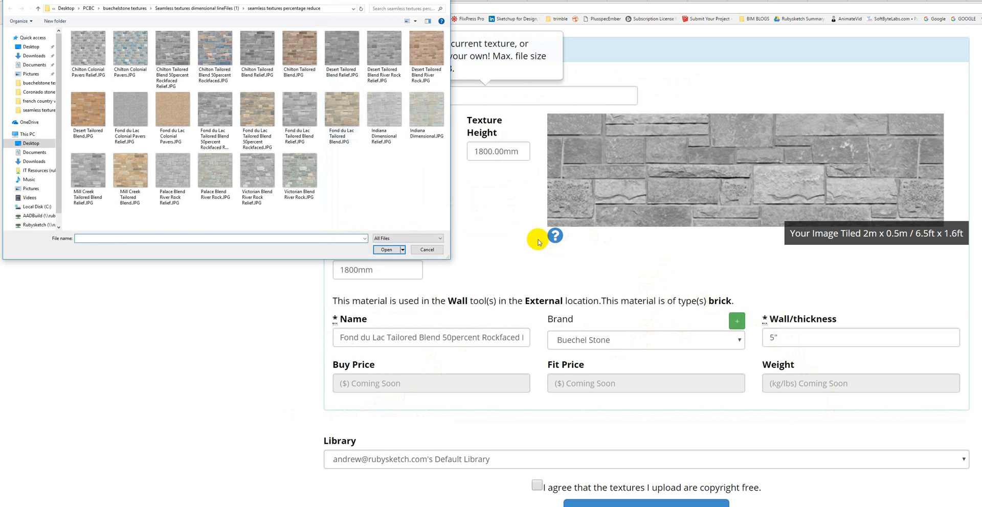
{"action": "mouse_move", "coordinate": [297, 206]}
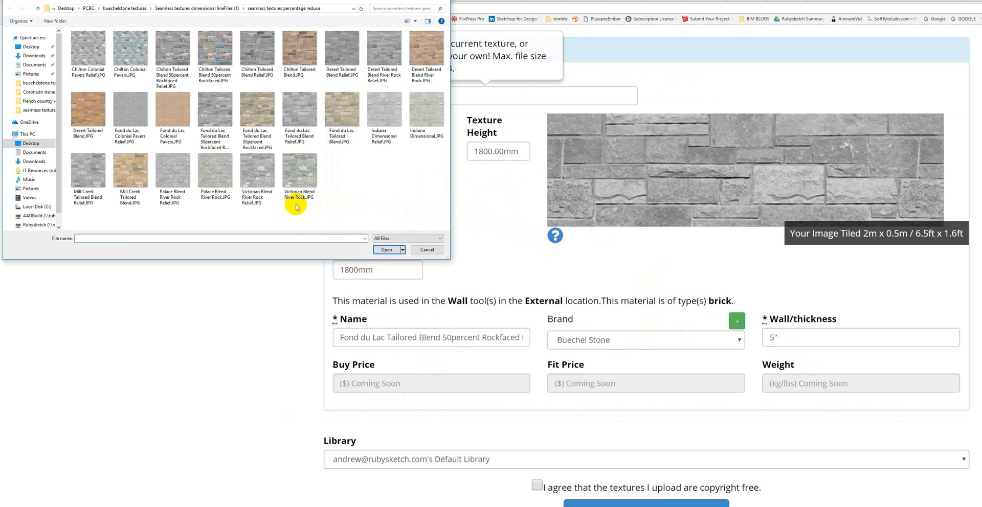
{"action": "left_click", "coordinate": [173, 116]}
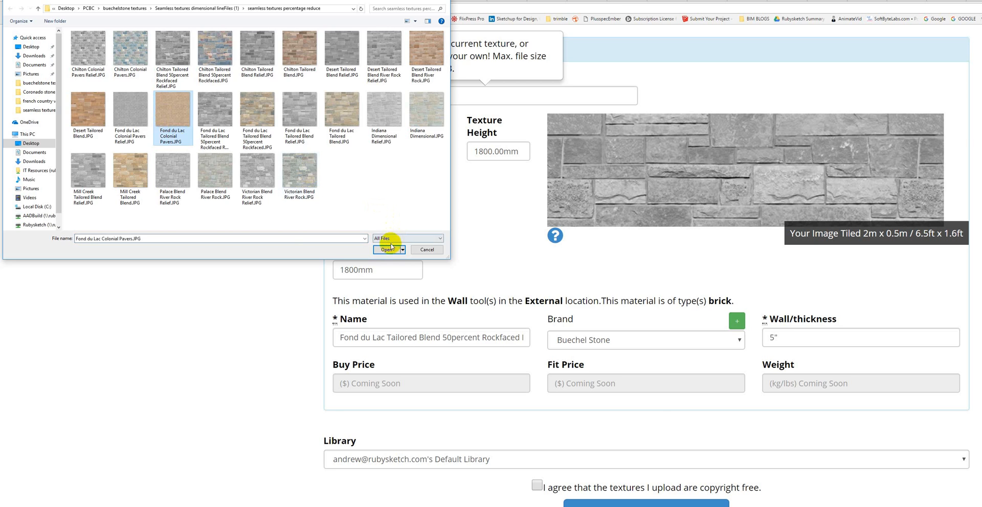
{"action": "left_click", "coordinate": [387, 249]}
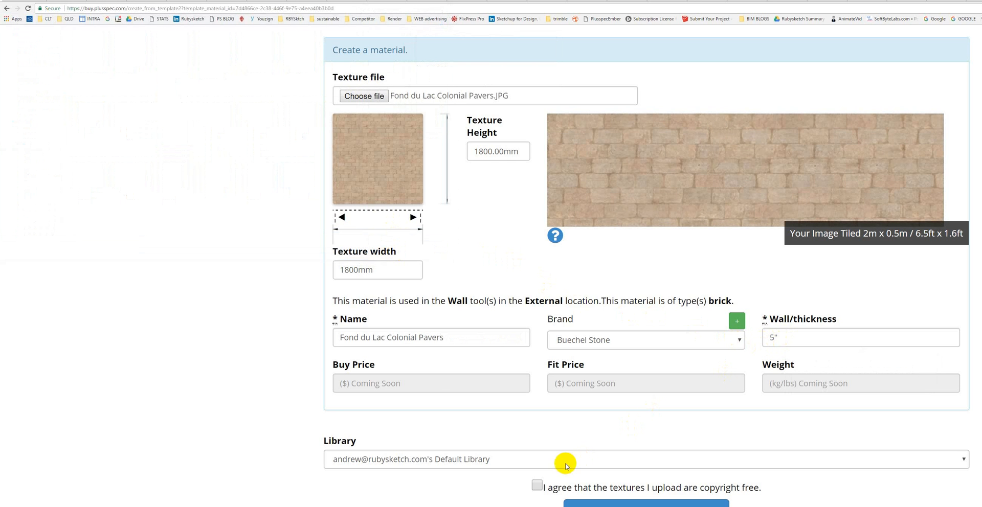
{"action": "left_click", "coordinate": [537, 485]}
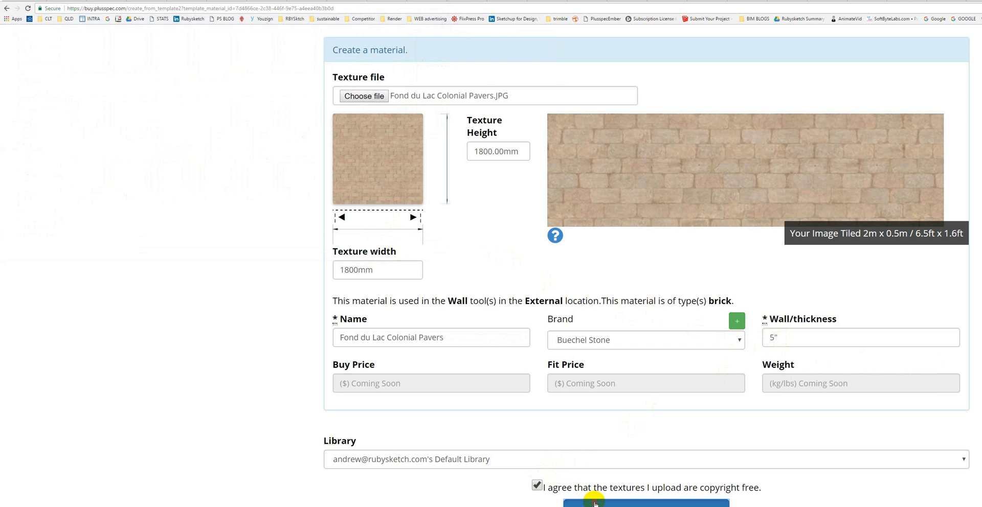
{"action": "scroll", "scroll_direction": "down", "scroll_amount": 3}
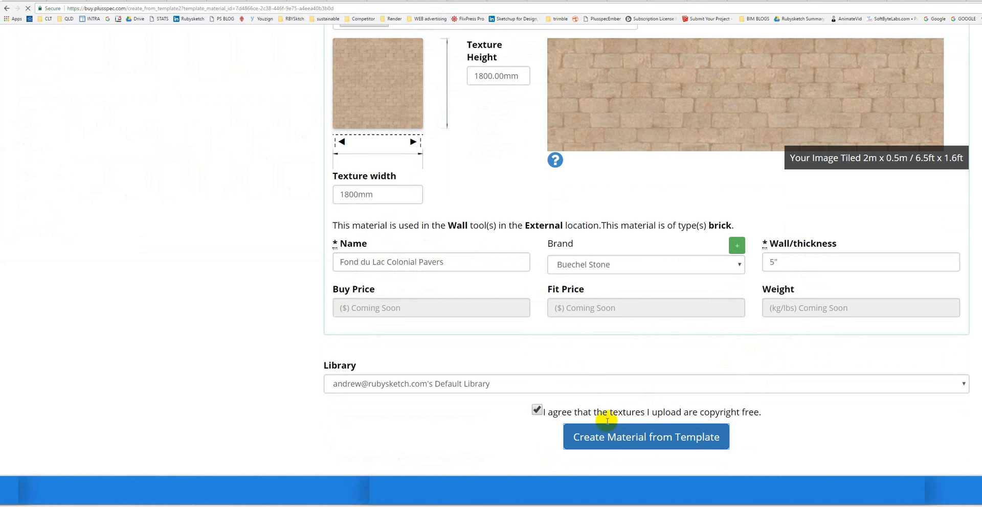
{"action": "mouse_move", "coordinate": [577, 374]}
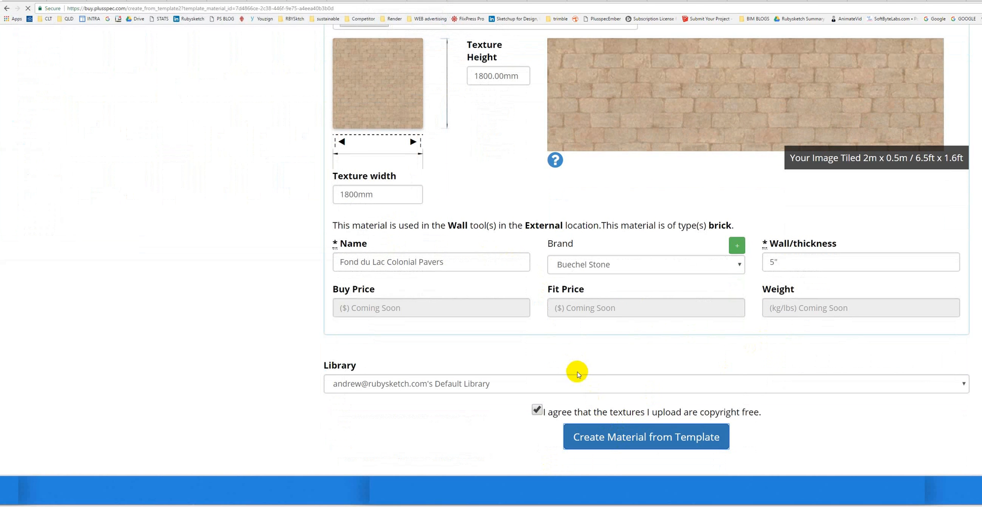
{"action": "left_click", "coordinate": [645, 437]}
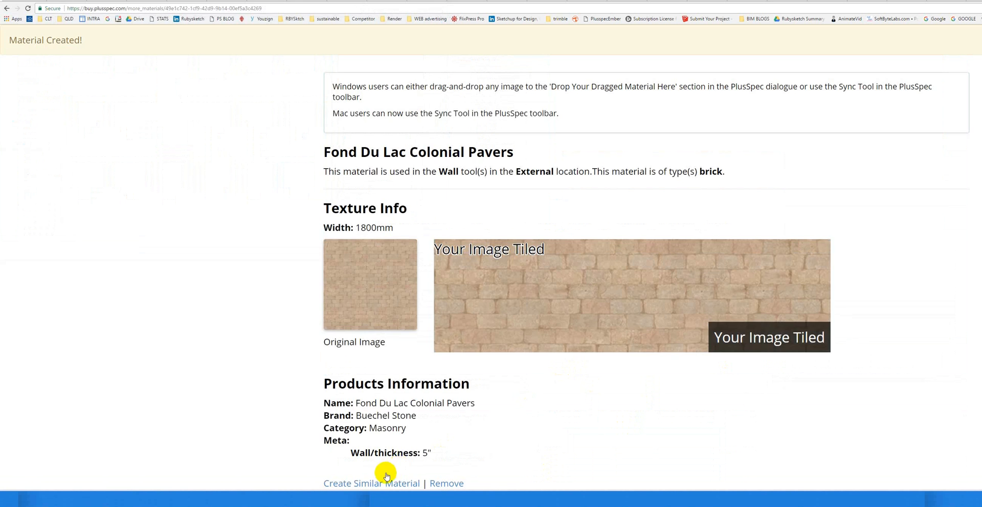
- Create a similar material from Chilton Tailored Blend 50percent Rockfaced Relief.JPG and submit it
{"action": "left_click", "coordinate": [370, 483]}
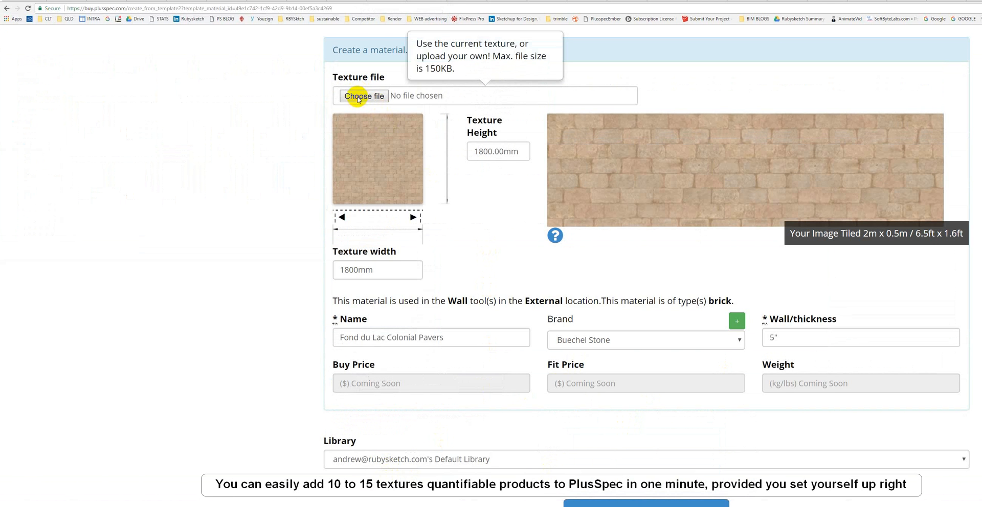
{"action": "left_click", "coordinate": [364, 95]}
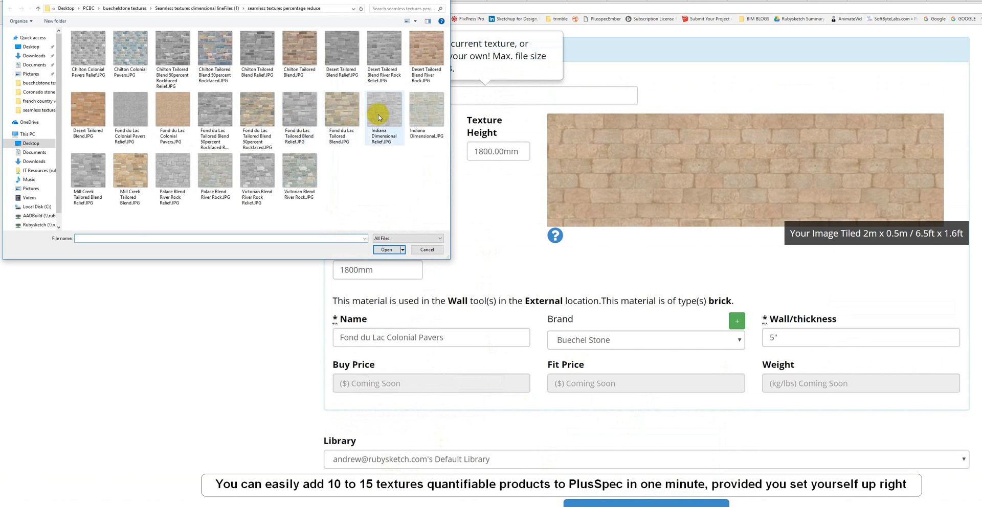
{"action": "left_click", "coordinate": [173, 56]}
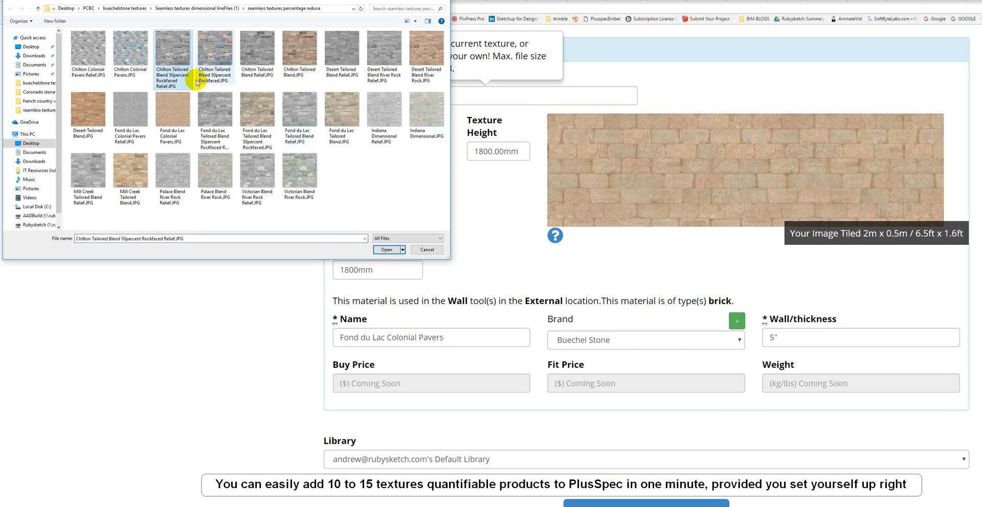
{"action": "mouse_move", "coordinate": [385, 249]}
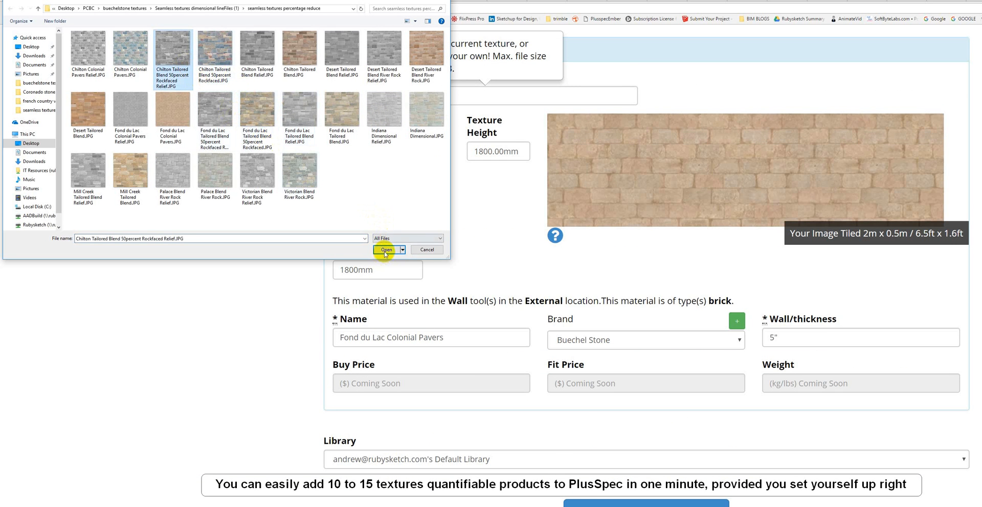
{"action": "left_click", "coordinate": [385, 249]}
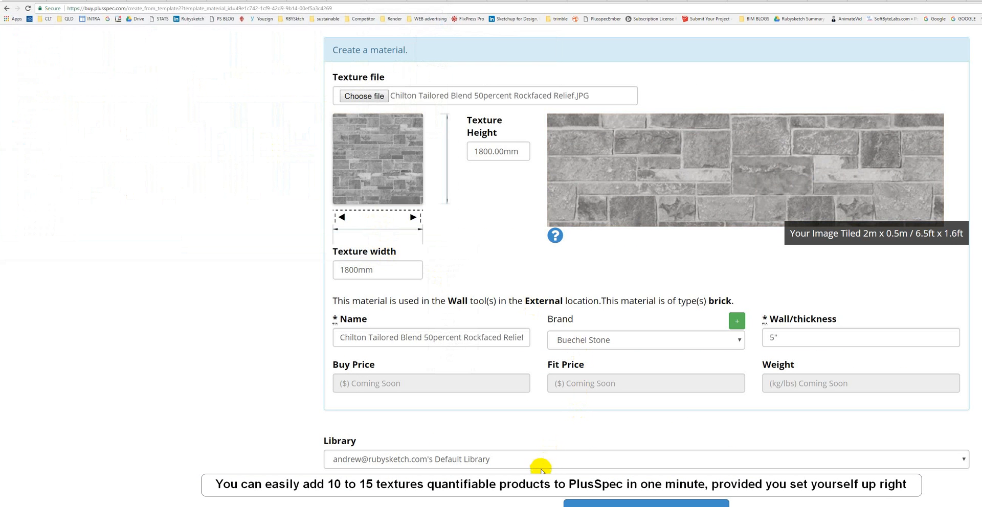
{"action": "scroll", "scroll_direction": "down", "scroll_amount": 3}
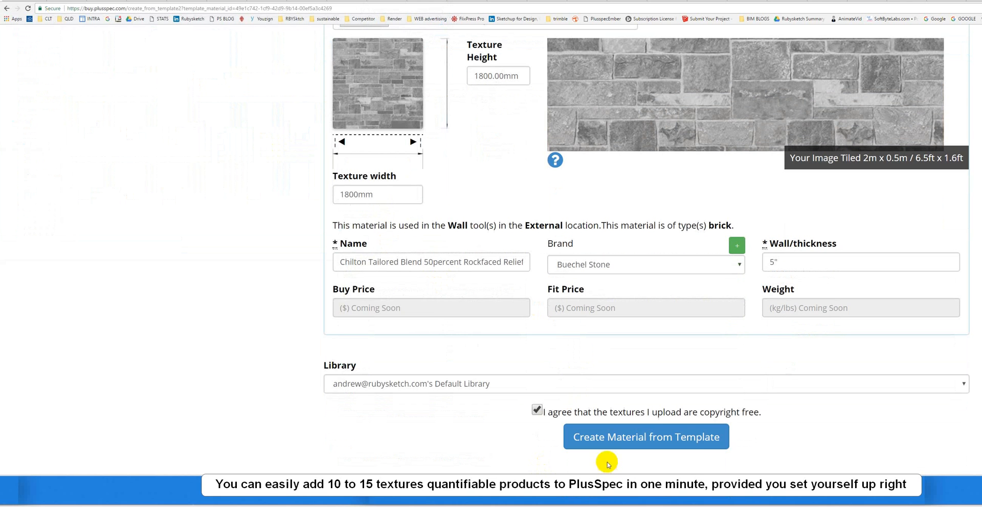
{"action": "left_click", "coordinate": [645, 437]}
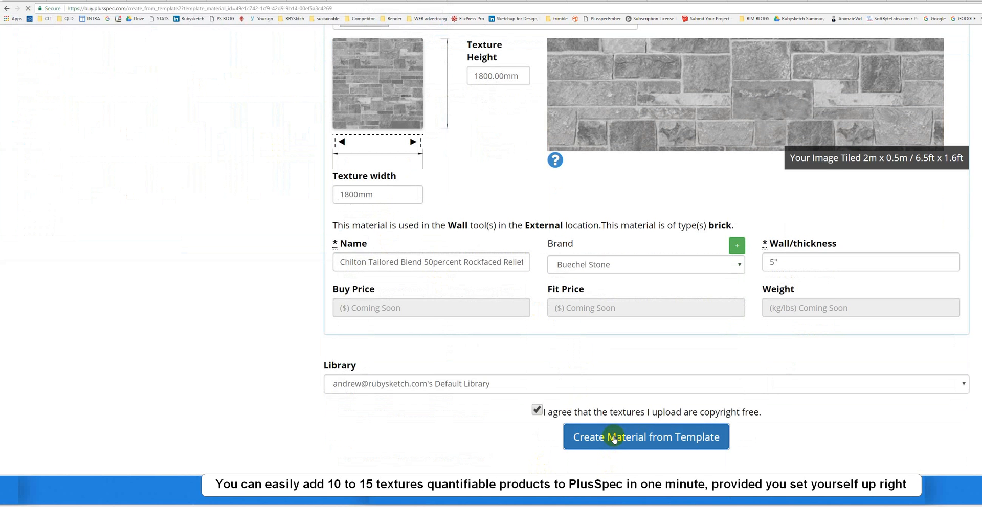
{"action": "left_click", "coordinate": [646, 437]}
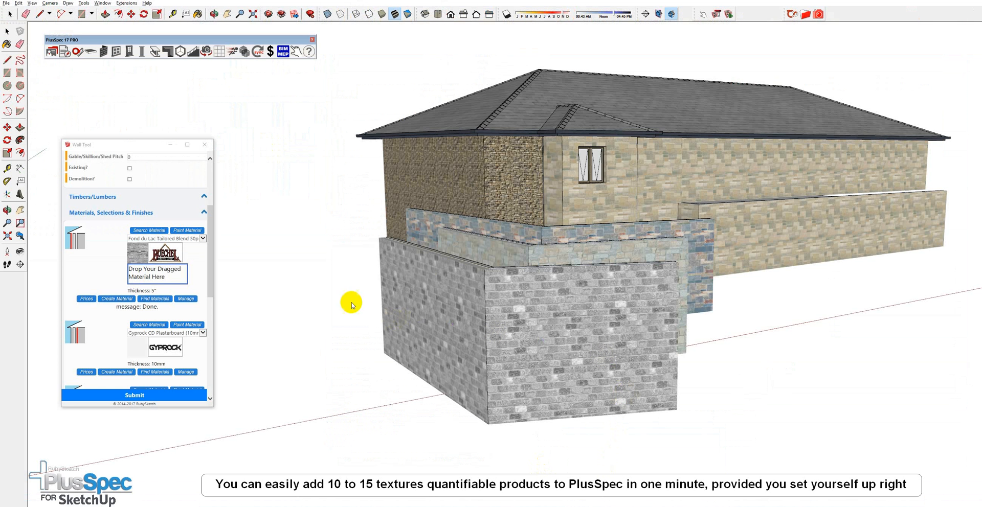
{"action": "mouse_move", "coordinate": [282, 138]}
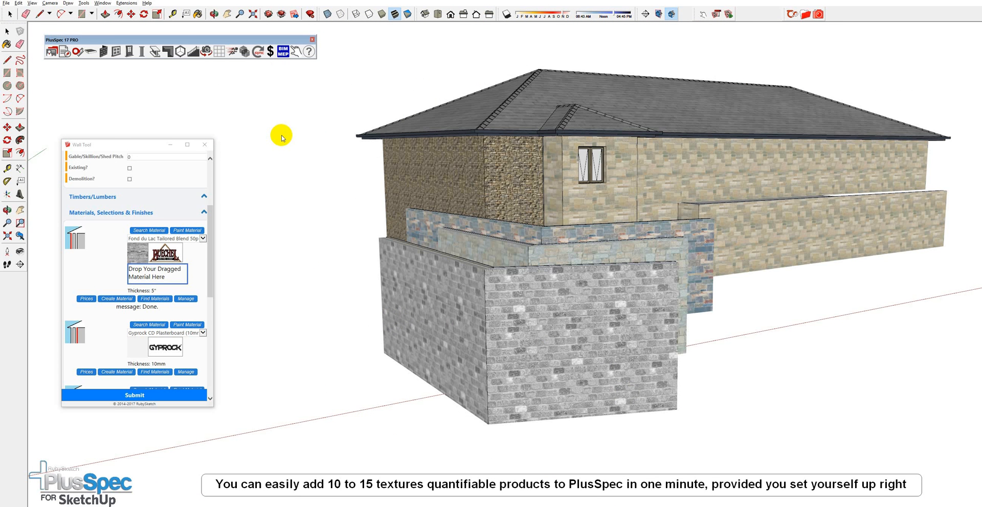
- Run the PlusSpec Sync Tool to pull the new online materials into the model
{"action": "left_click", "coordinate": [257, 51]}
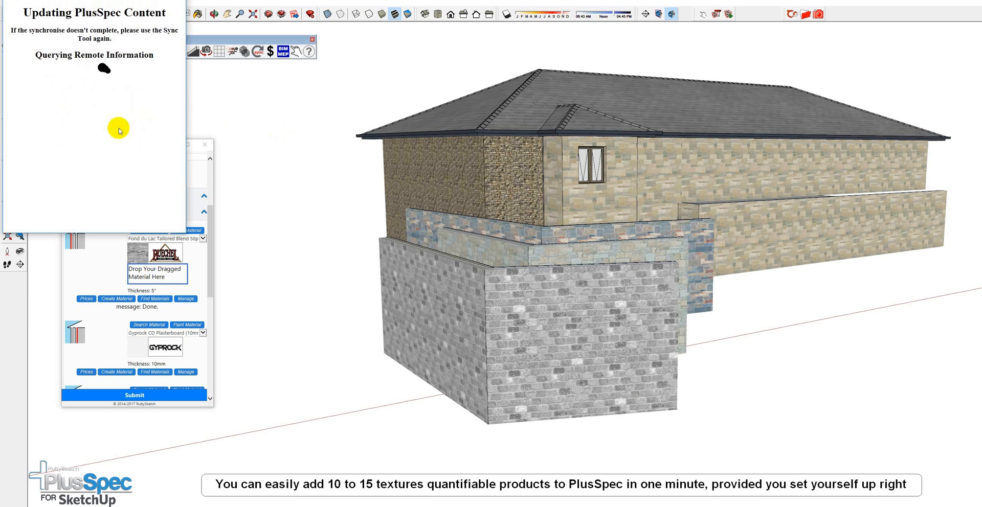